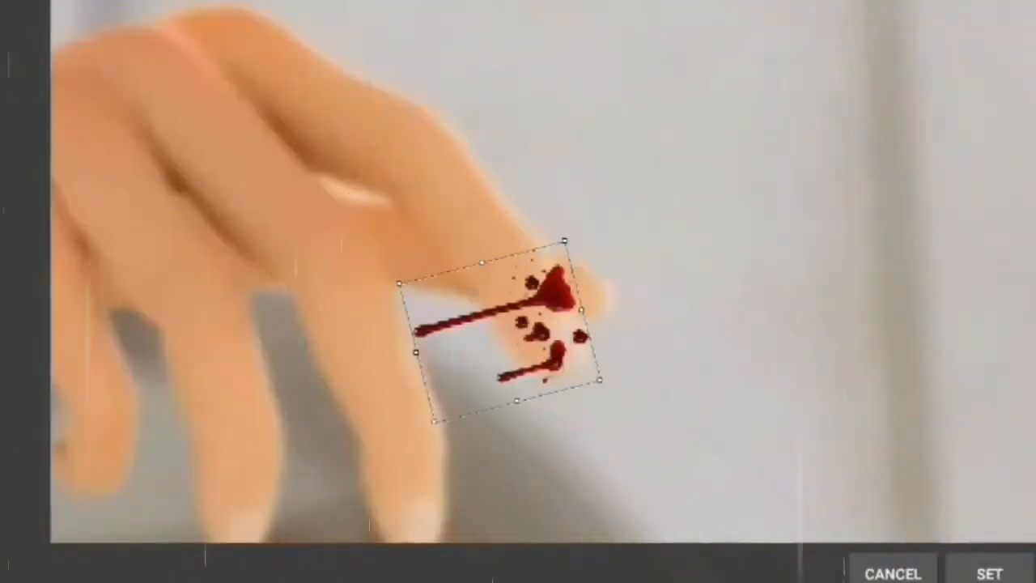
- Confirm the scaled blood splatter placed on Cat Noir's raised fingertip
{"action": "left_click", "coordinate": [984, 573]}
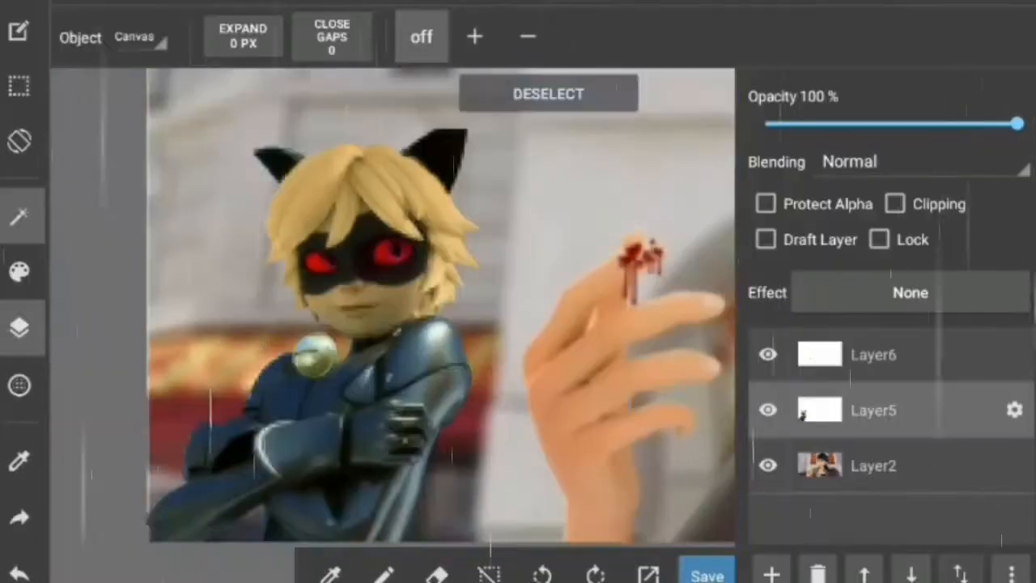
- Apply Hue/Saturation at 60 to the Marinette scene, sign 'ana dupain-cheng', and save
{"action": "left_click", "coordinate": [20, 216]}
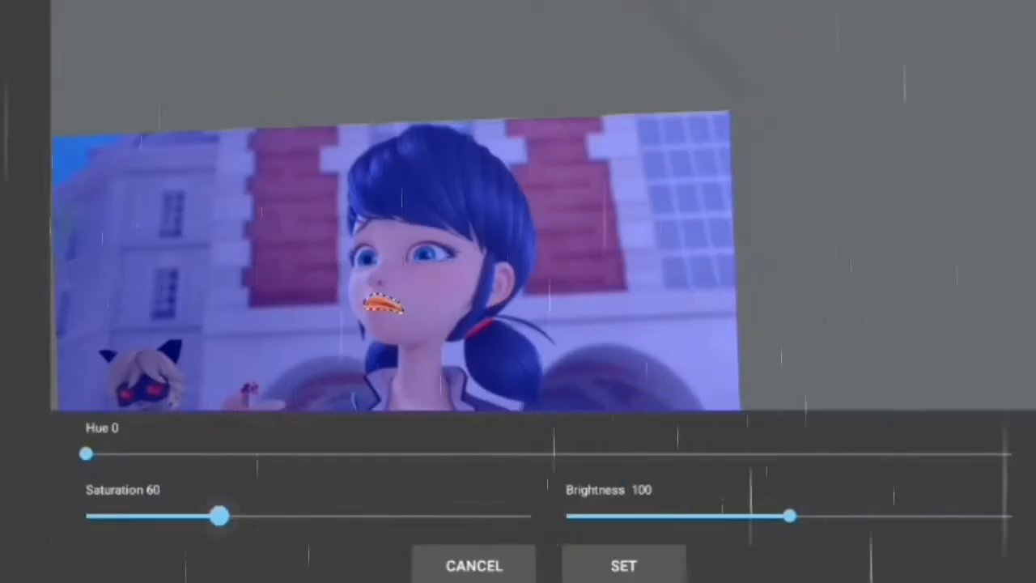
{"action": "left_click", "coordinate": [623, 565]}
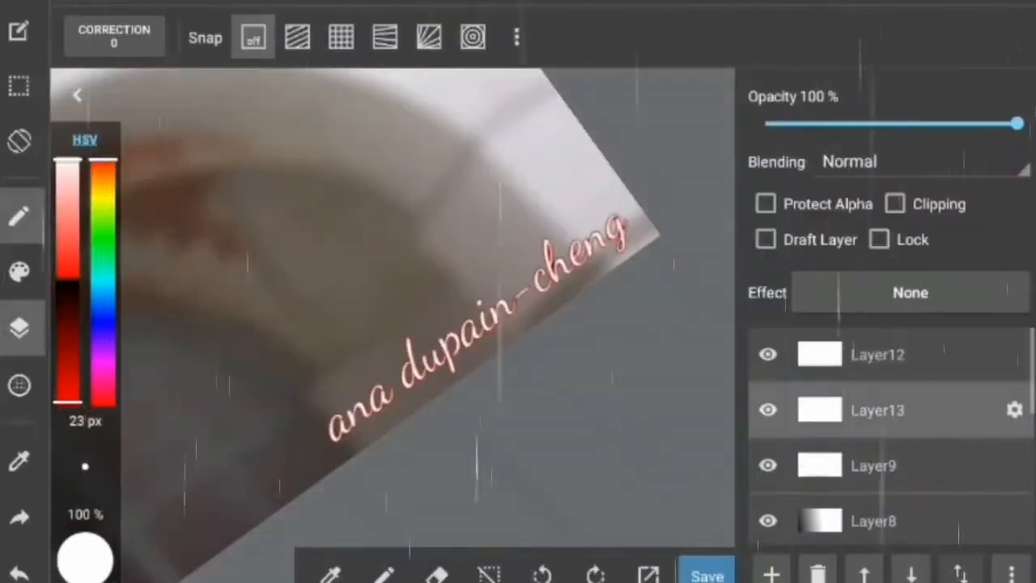
{"action": "left_click", "coordinate": [709, 573]}
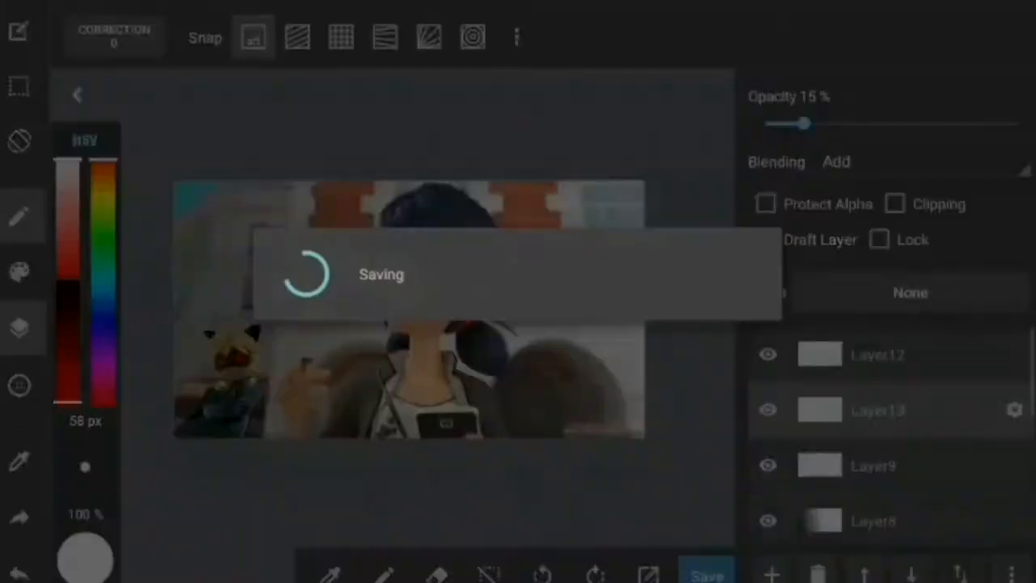